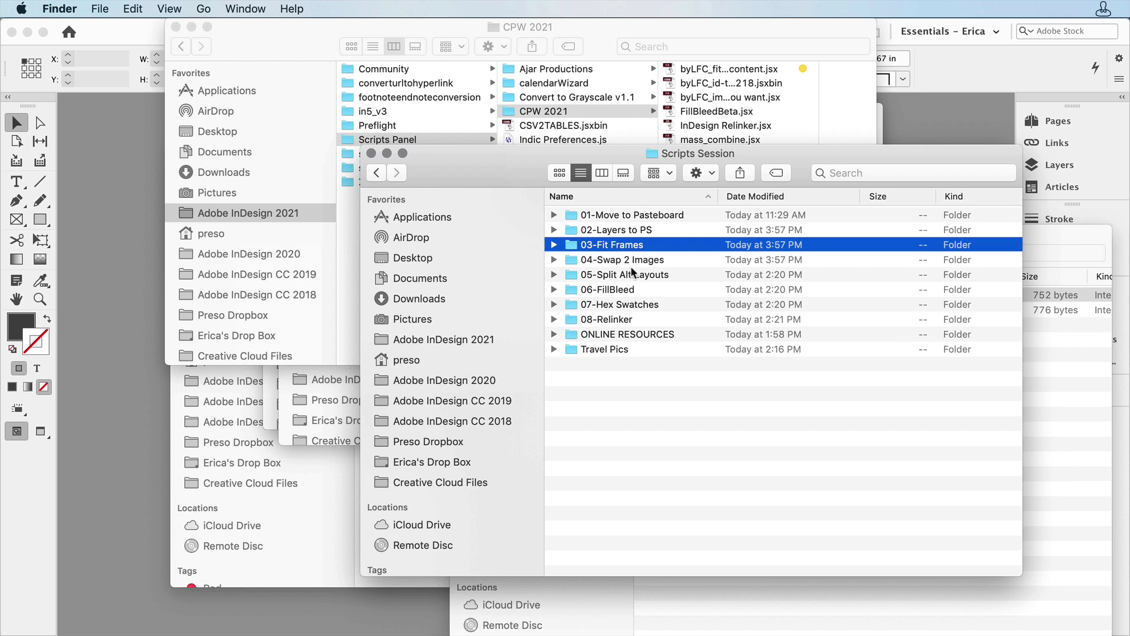
# Step: Leave the Finder script folders and return to the Iceland book cover in InDesign
pyautogui.doubleClick(624, 274)
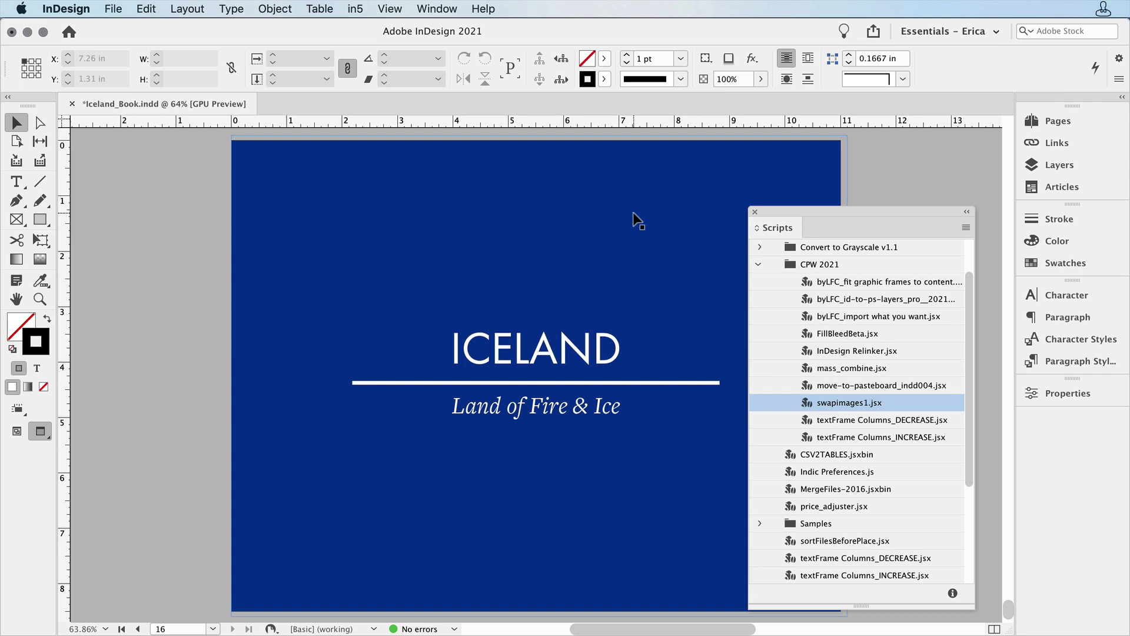
pyautogui.moveTo(849, 369)
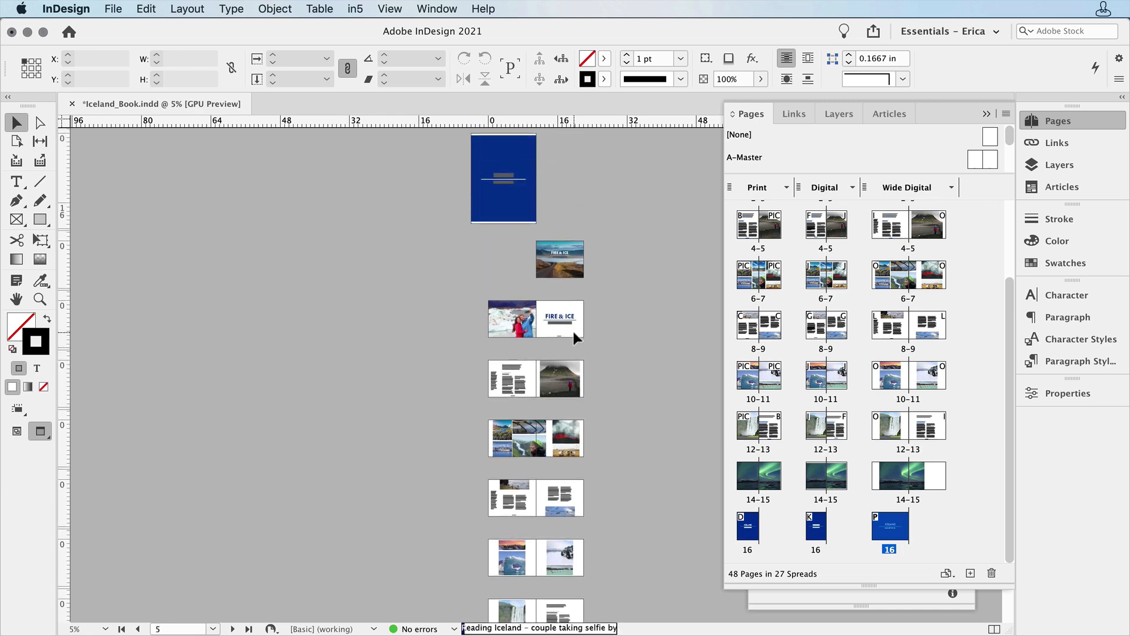
# Step: Scroll through the Iceland book pages and jump to spread 2–3 of the Wide Digital layout
pyautogui.scroll(-3)
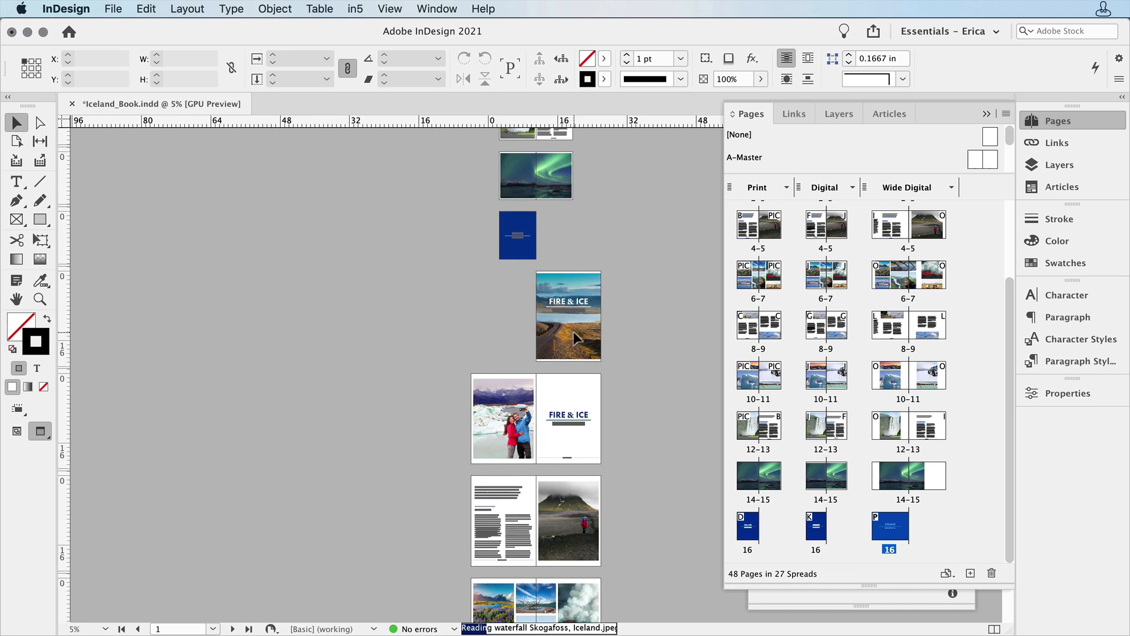
pyautogui.scroll(-3)
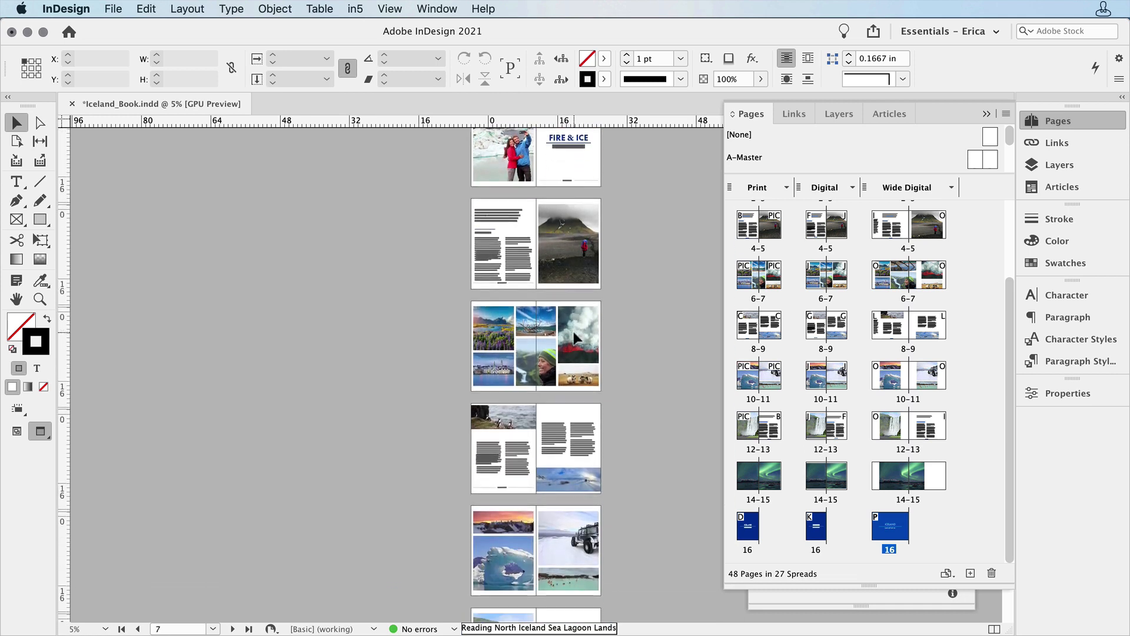
pyautogui.scroll(-3)
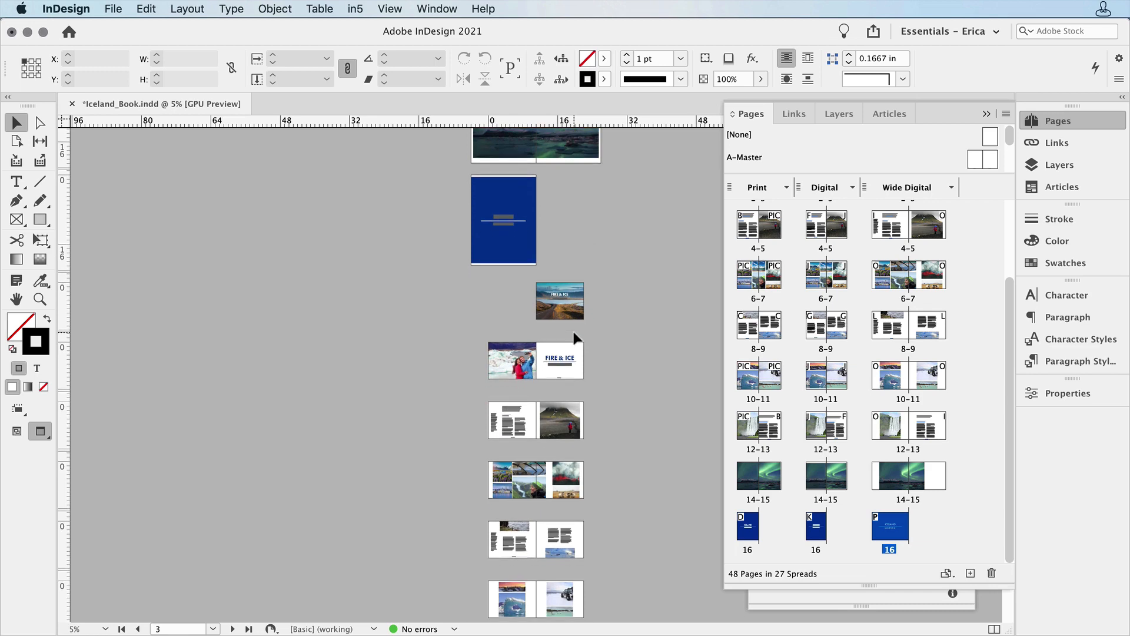
pyautogui.doubleClick(908, 219)
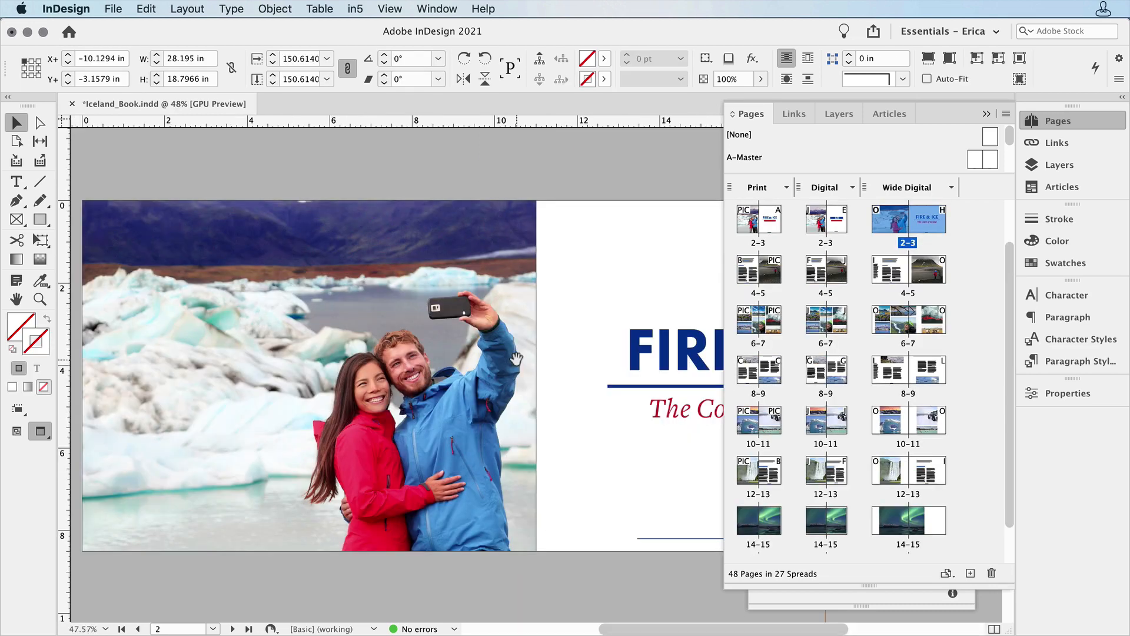
pyautogui.moveTo(499, 367)
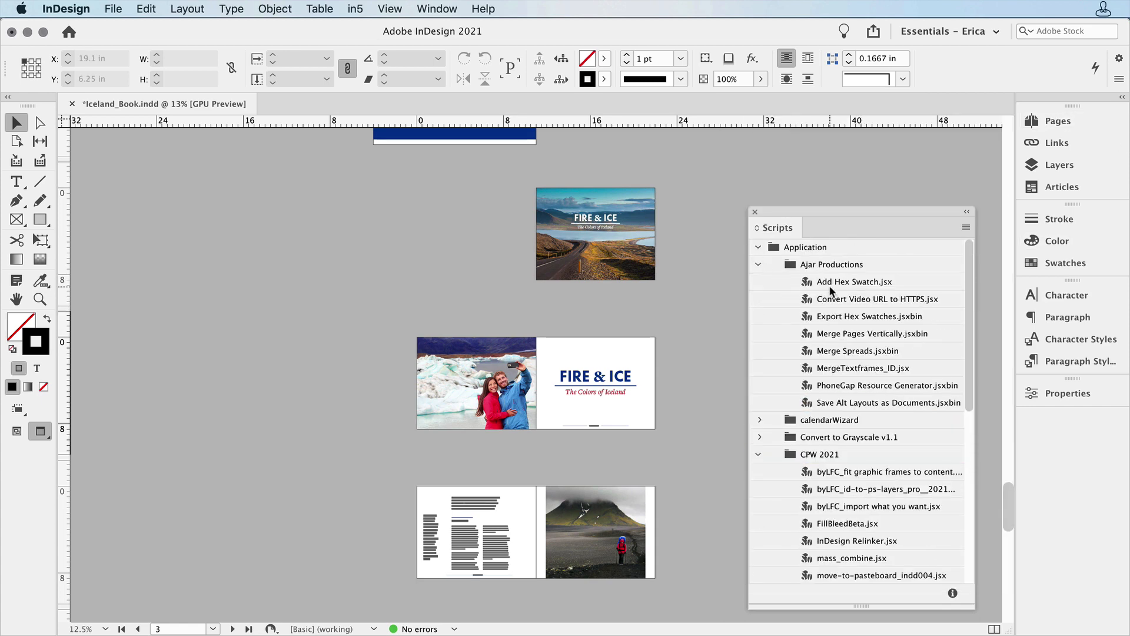
pyautogui.moveTo(846, 389)
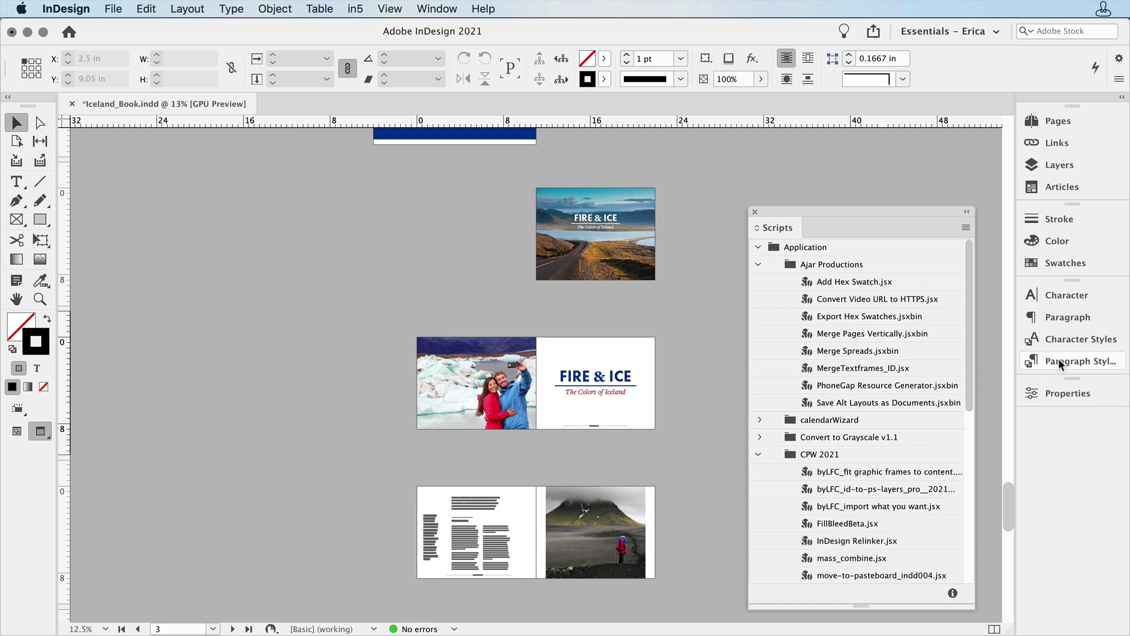
# Step: Show paragraph styles grouped by layout and collapse the Print style group
pyautogui.click(1074, 360)
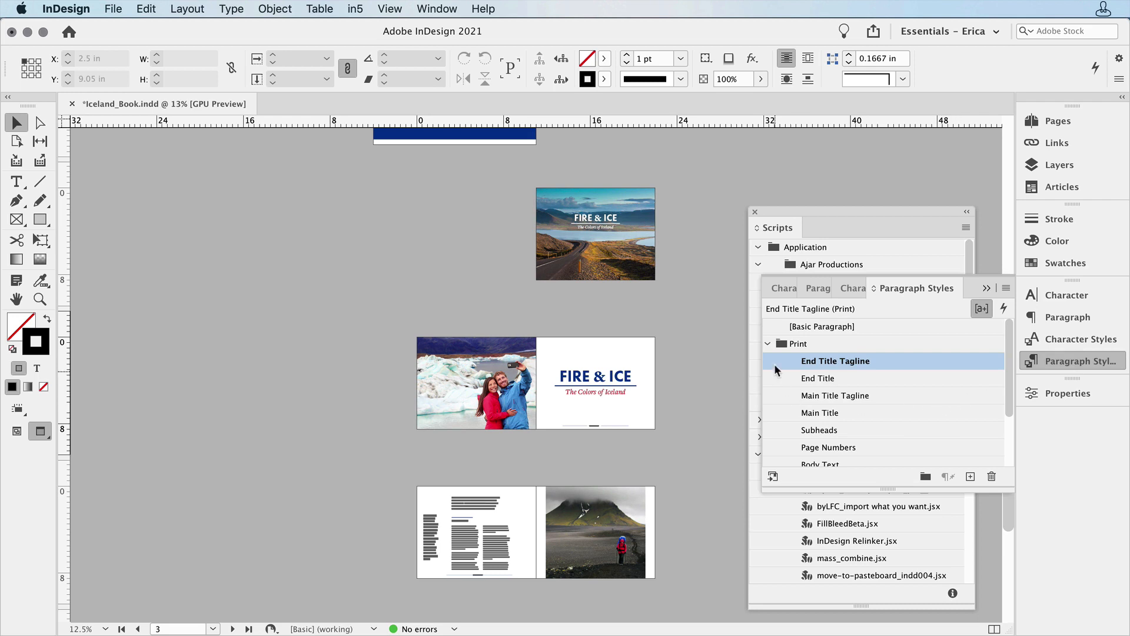
pyautogui.click(770, 343)
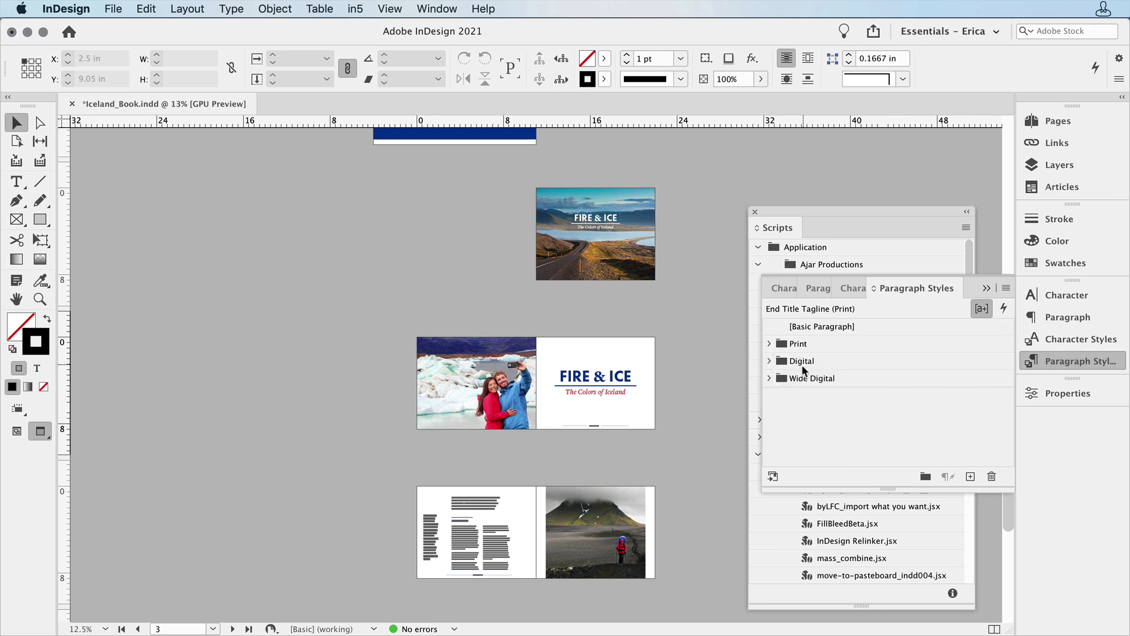
pyautogui.moveTo(803, 379)
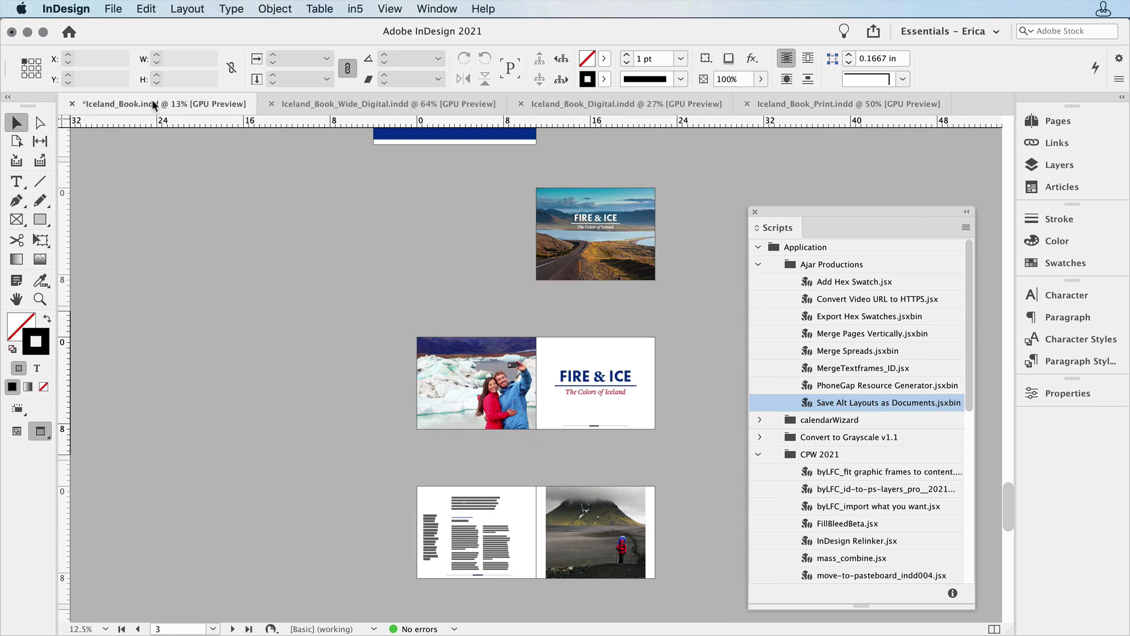
pyautogui.click(1057, 120)
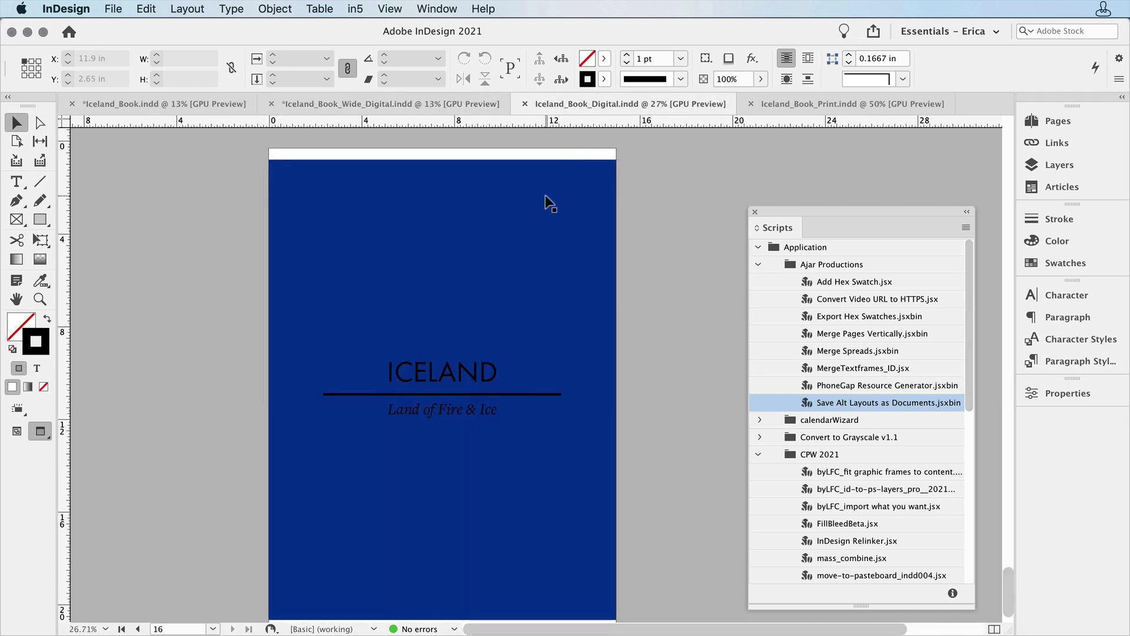
pyautogui.scroll(-3)
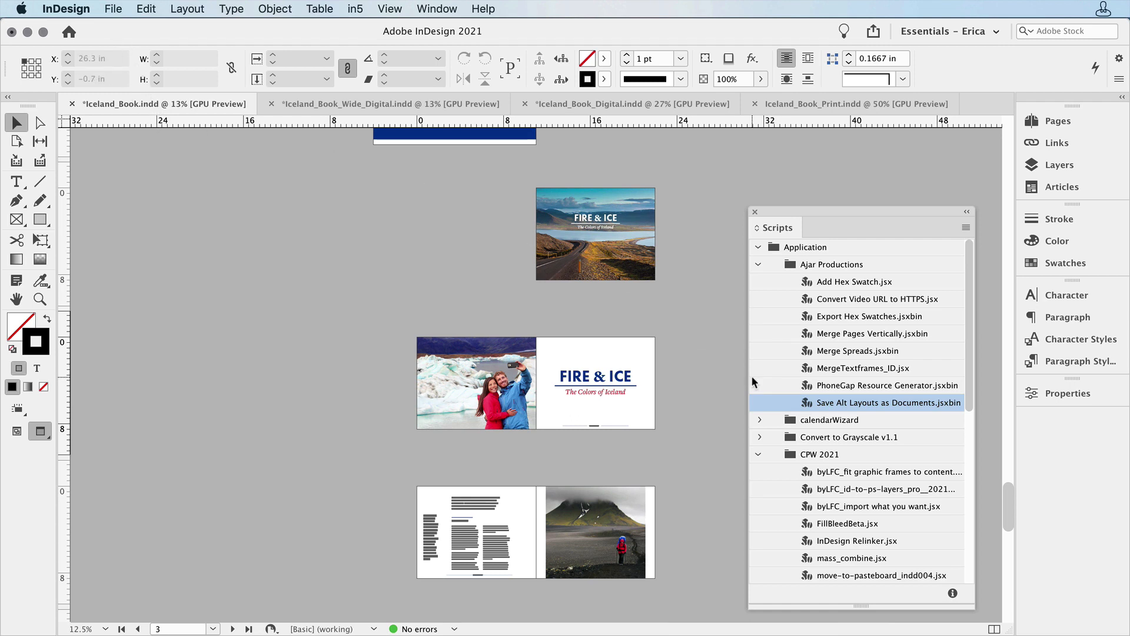
pyautogui.moveTo(794, 286)
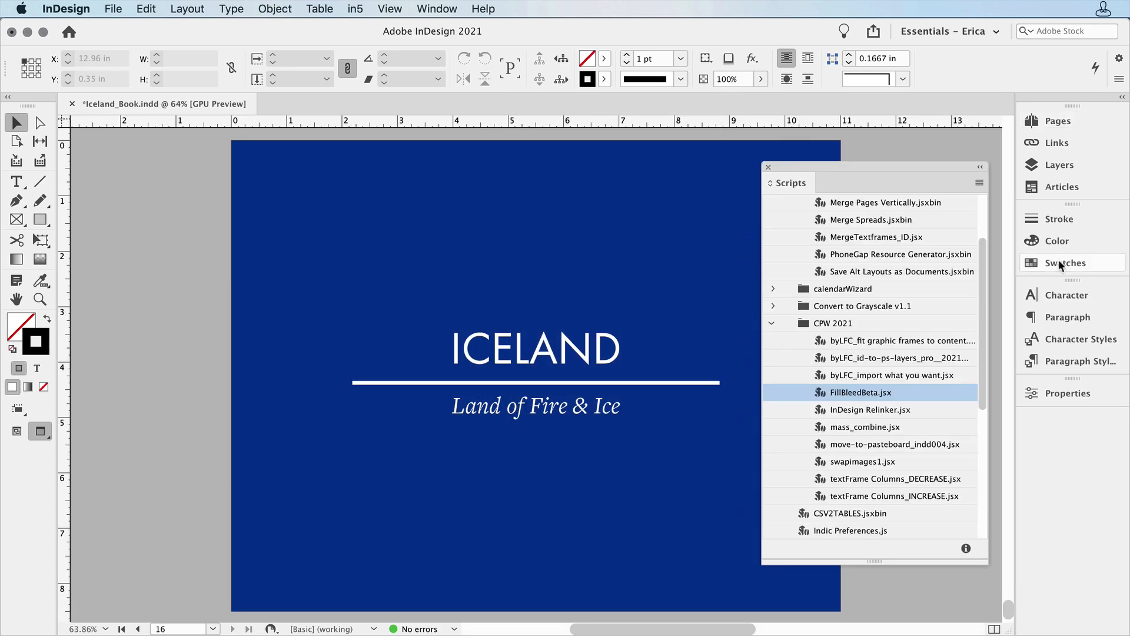
# Step: Show the Iceland book's swatches, including ICELAND BLUE and ICELAND RED
pyautogui.click(1064, 263)
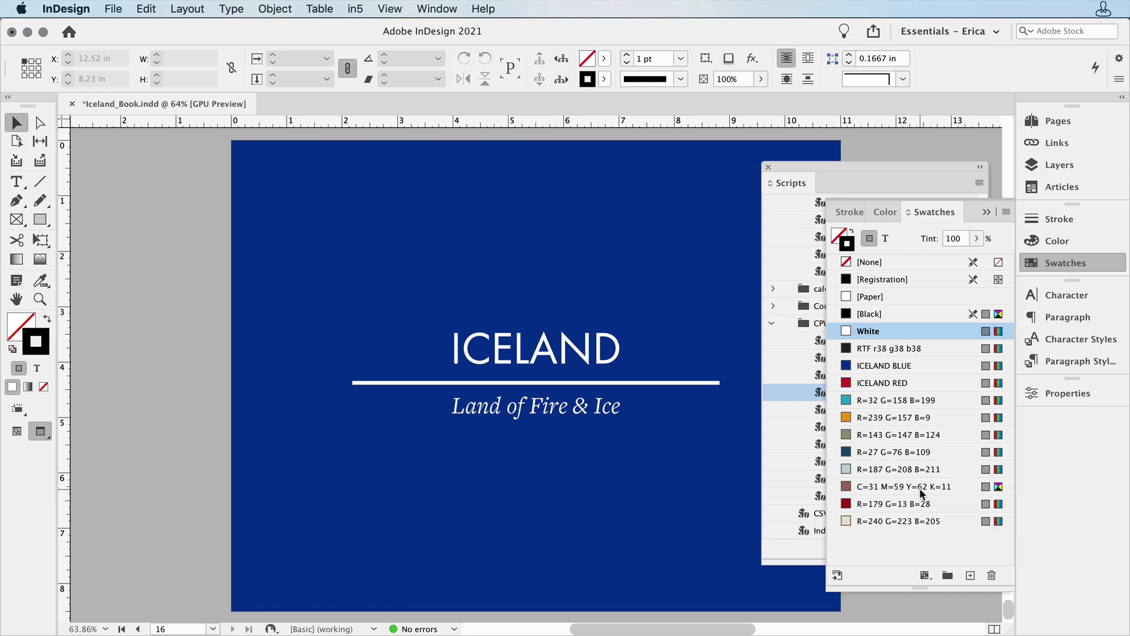
pyautogui.moveTo(910, 475)
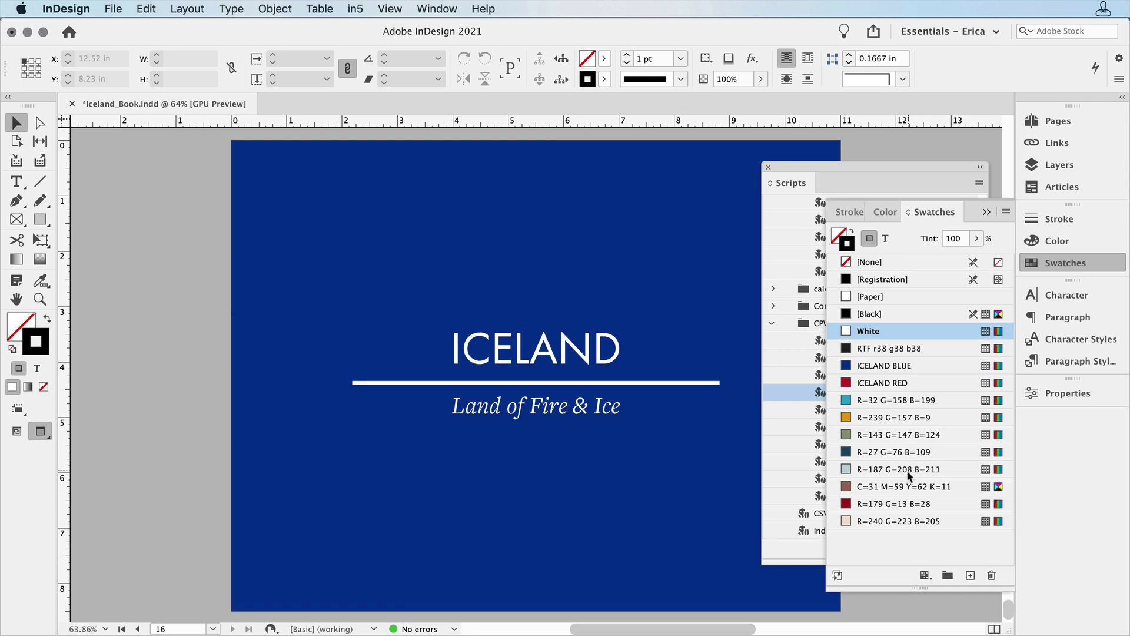
pyautogui.moveTo(918, 532)
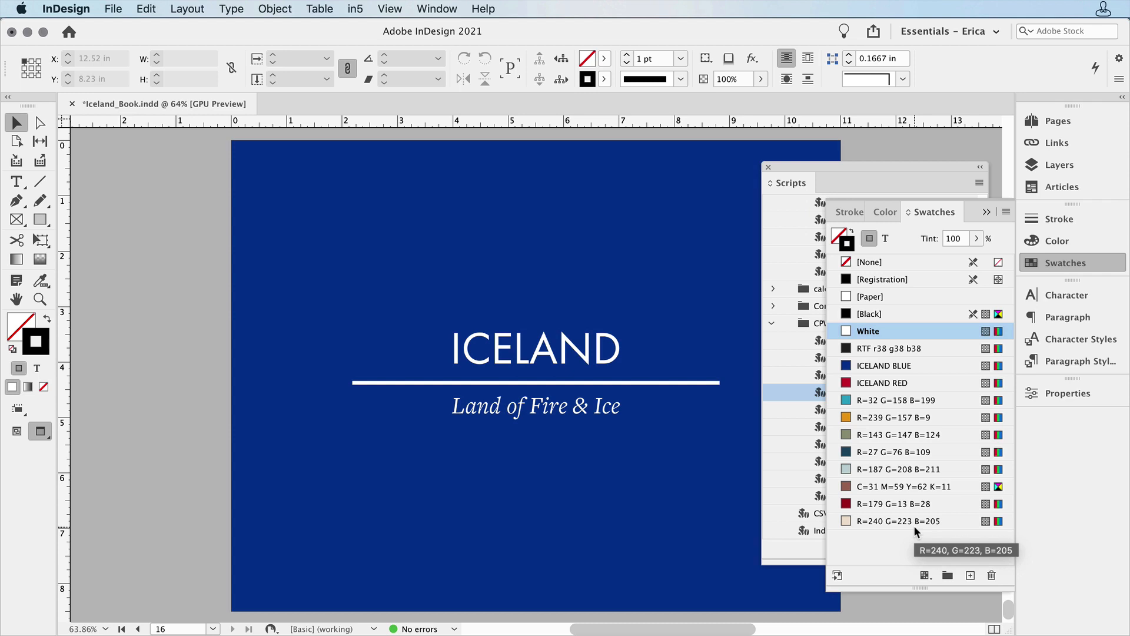
pyautogui.moveTo(1088, 278)
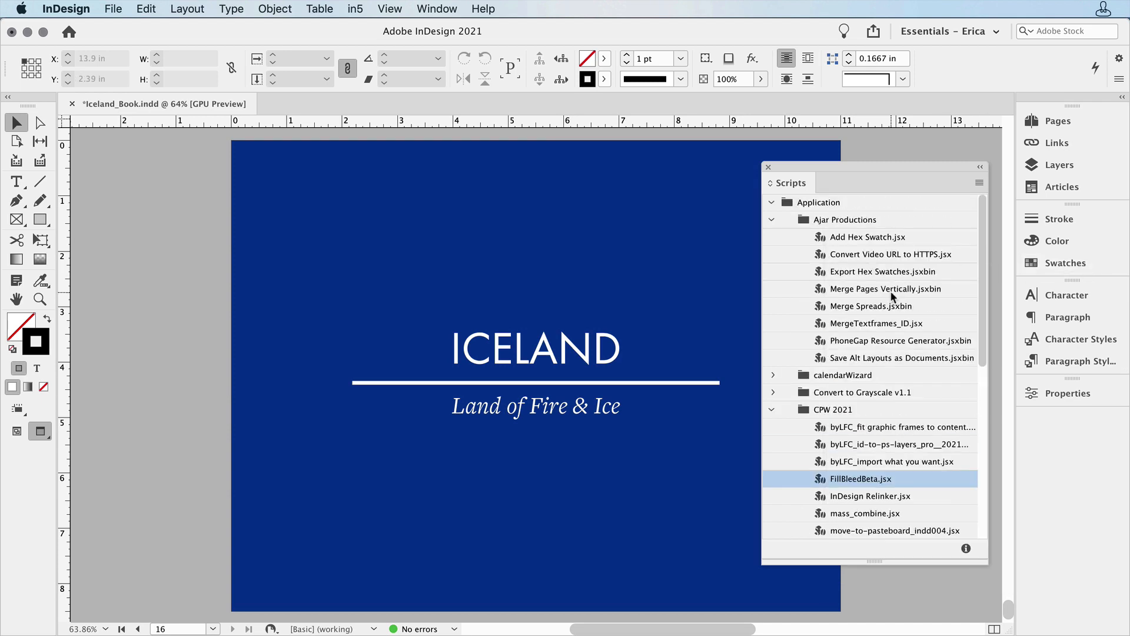
pyautogui.moveTo(860, 240)
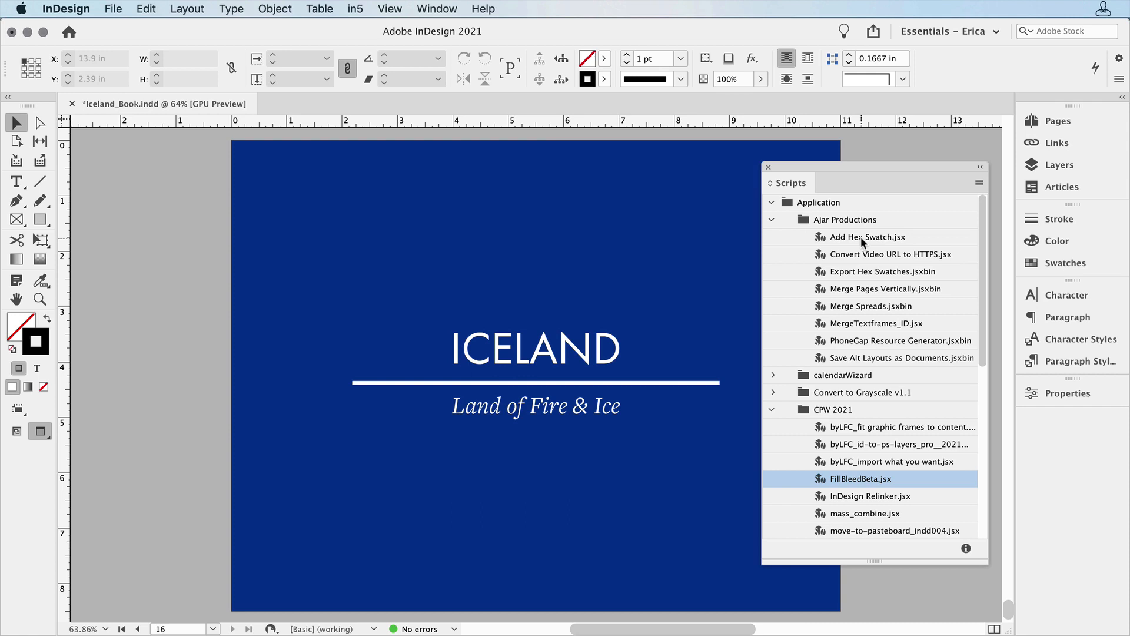
# Step: Dismiss the add-swatch-from-hex dialog and run Export Hex Swatches instead
pyautogui.doubleClick(866, 236)
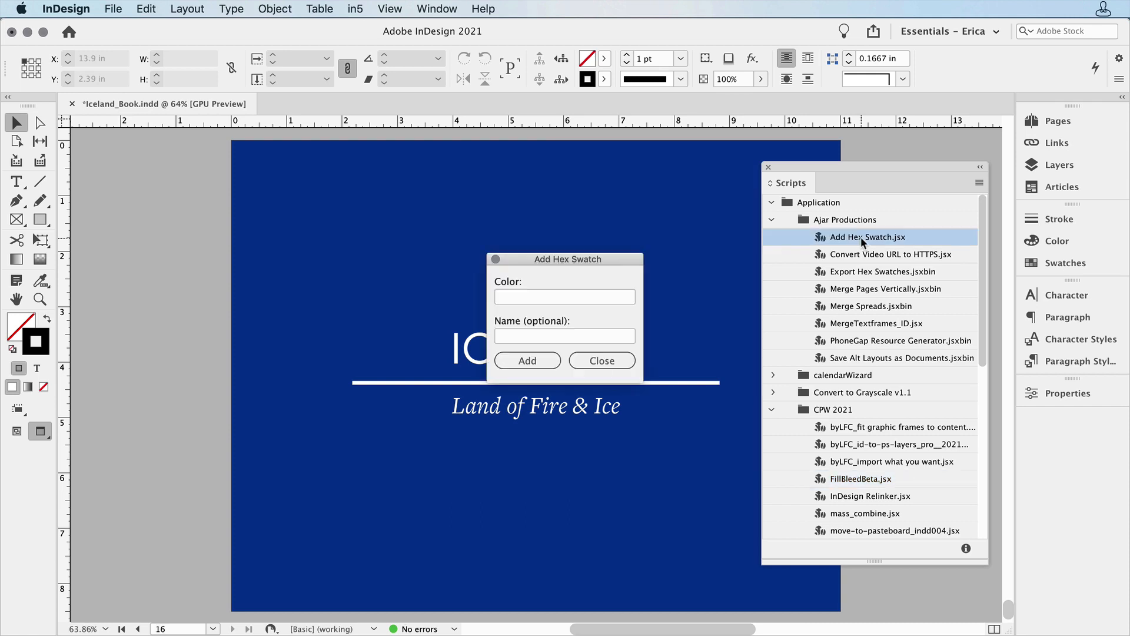
pyautogui.click(602, 360)
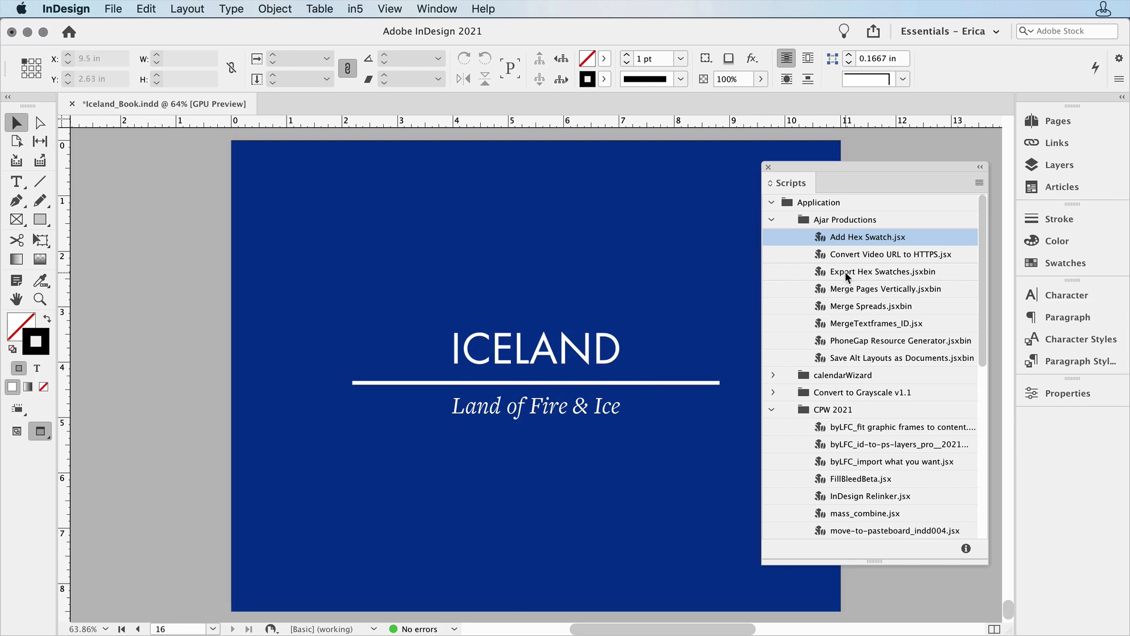
pyautogui.doubleClick(880, 271)
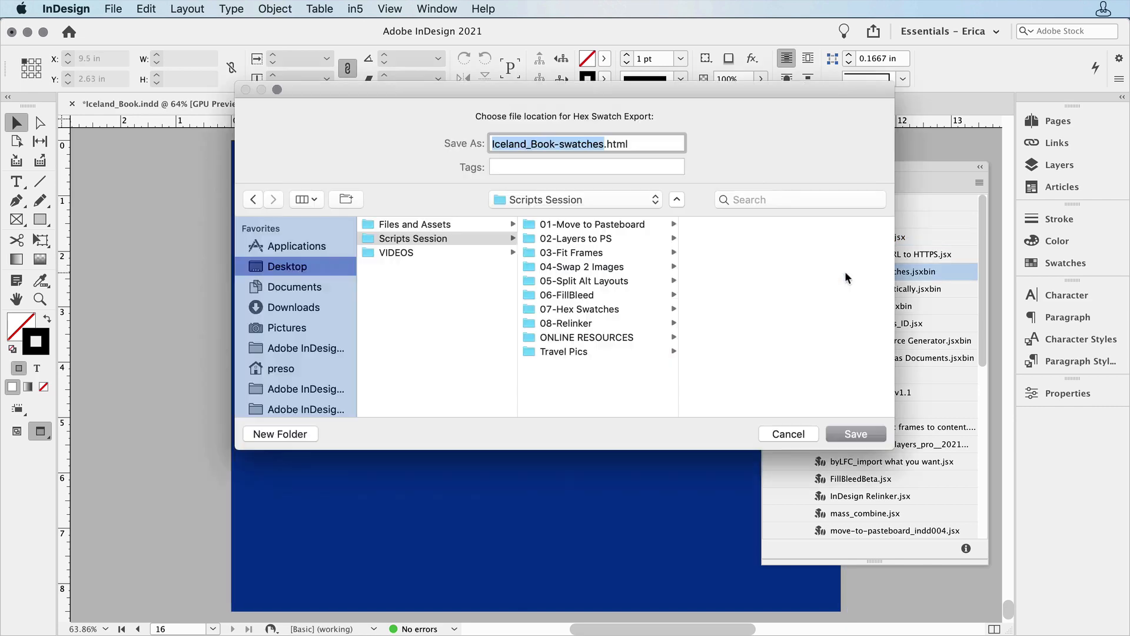
pyautogui.moveTo(580, 333)
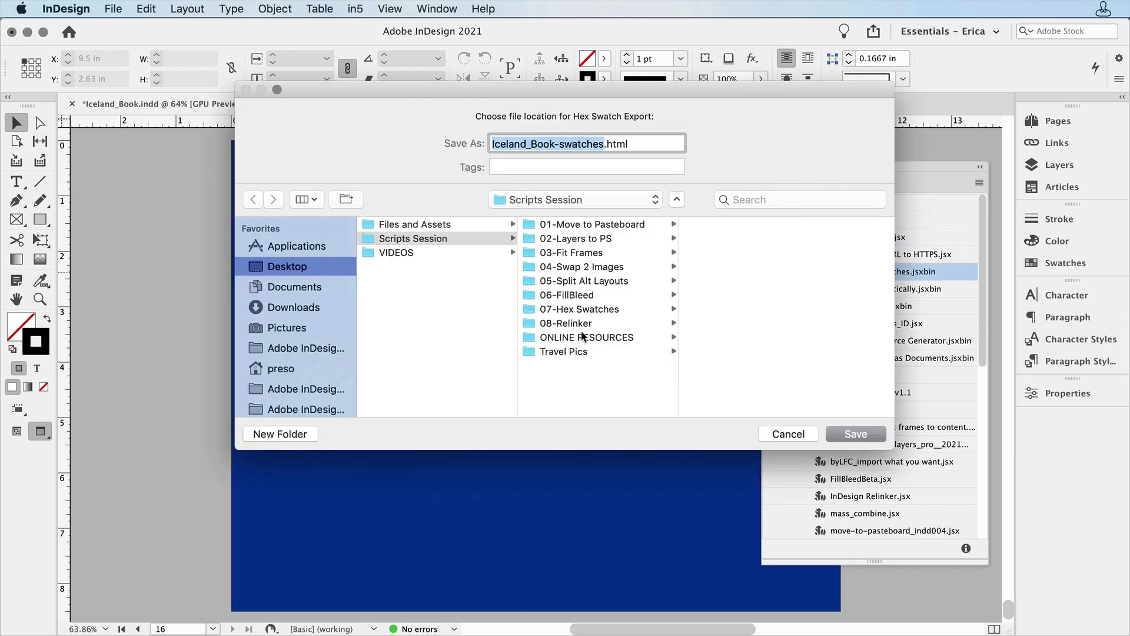
# Step: Save Iceland_Book-swatches.html into 07-Hex Swatches and view it in Chrome
pyautogui.click(579, 308)
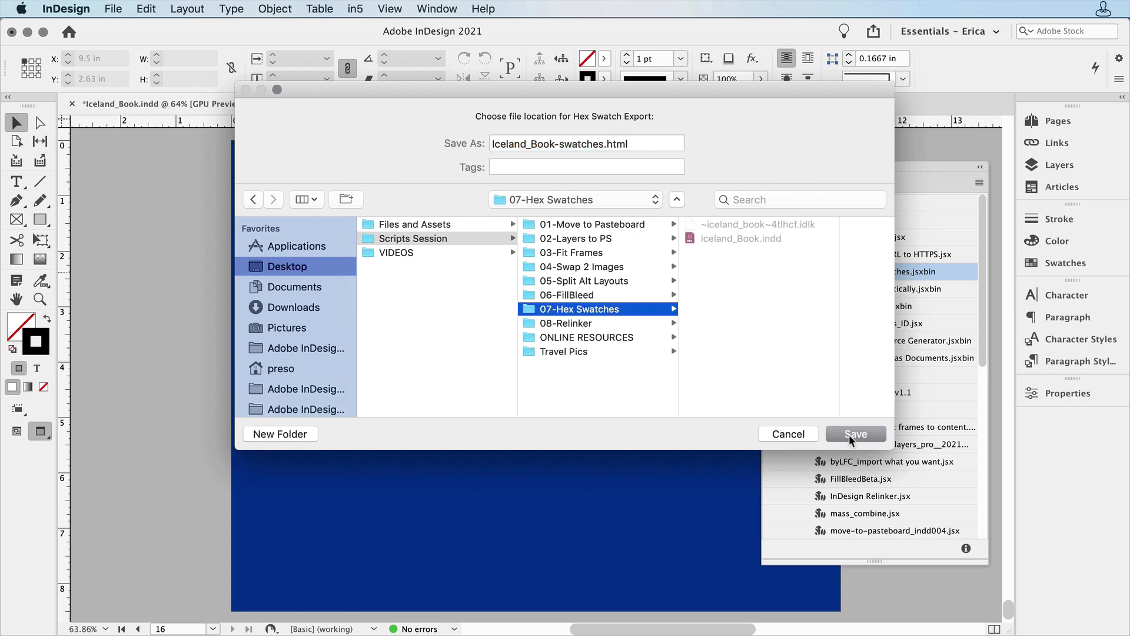
pyautogui.click(855, 434)
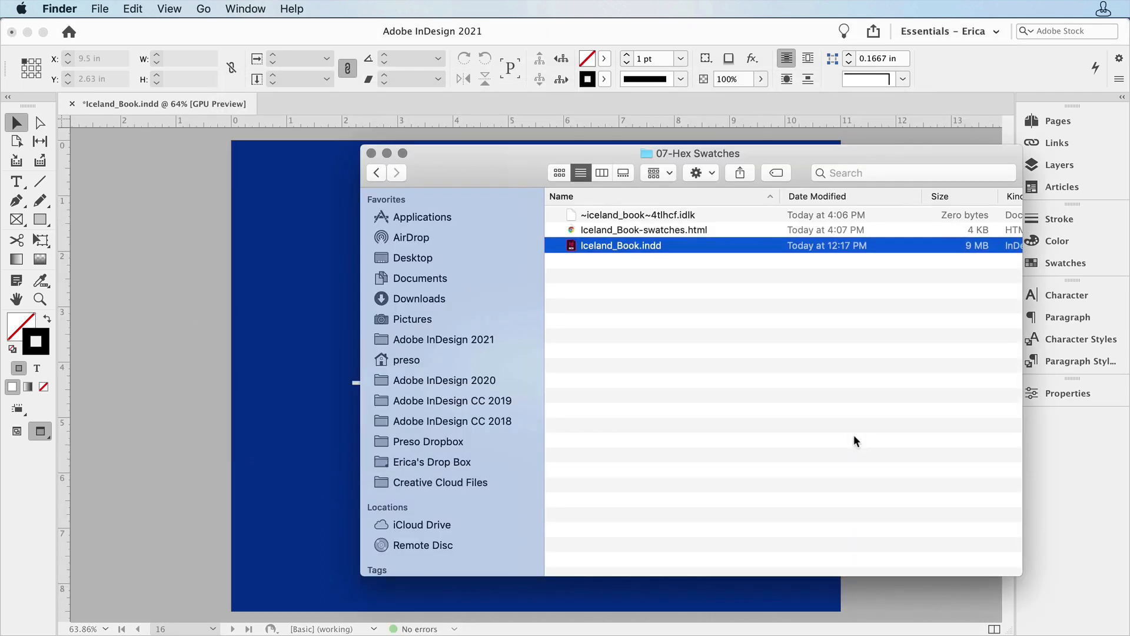
pyautogui.doubleClick(643, 229)
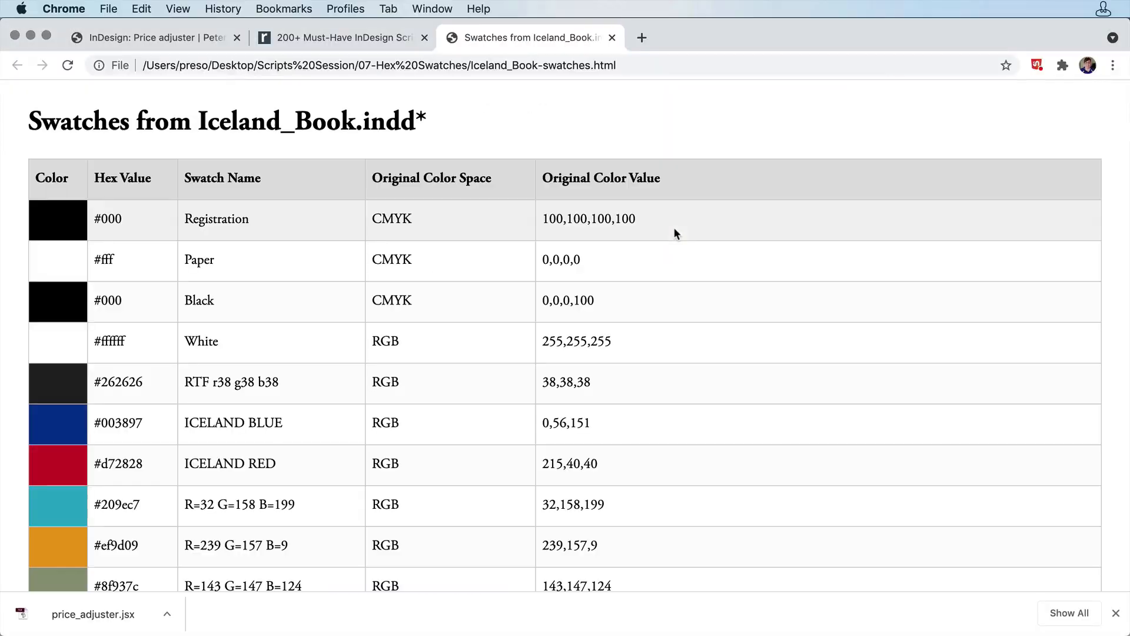
pyautogui.scroll(-3)
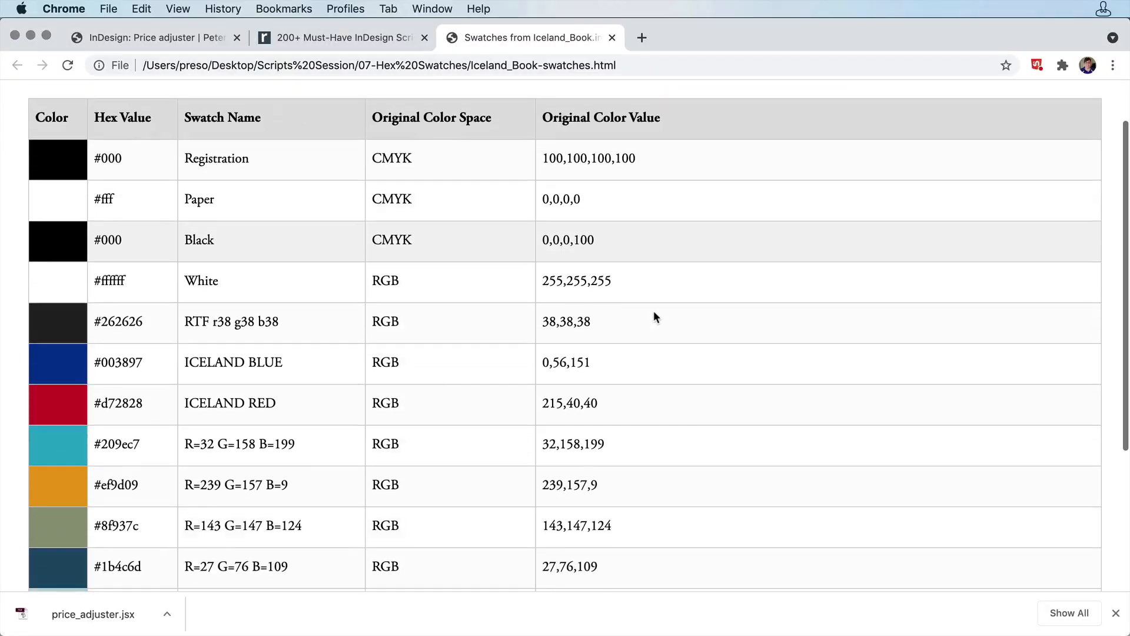
pyautogui.scroll(-3)
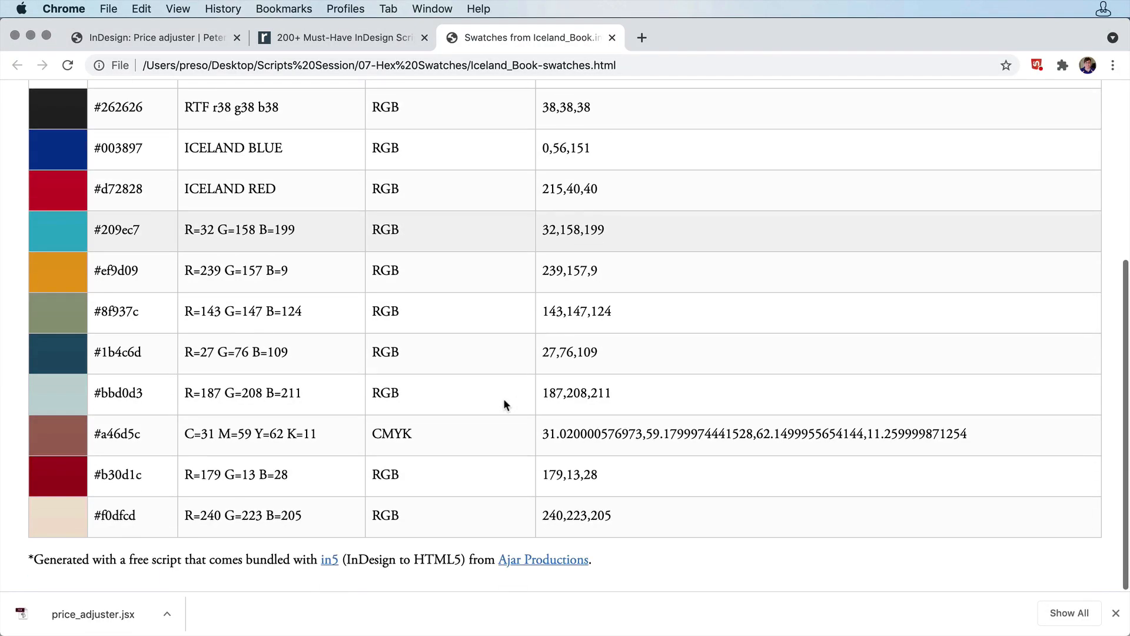
pyautogui.scroll(3)
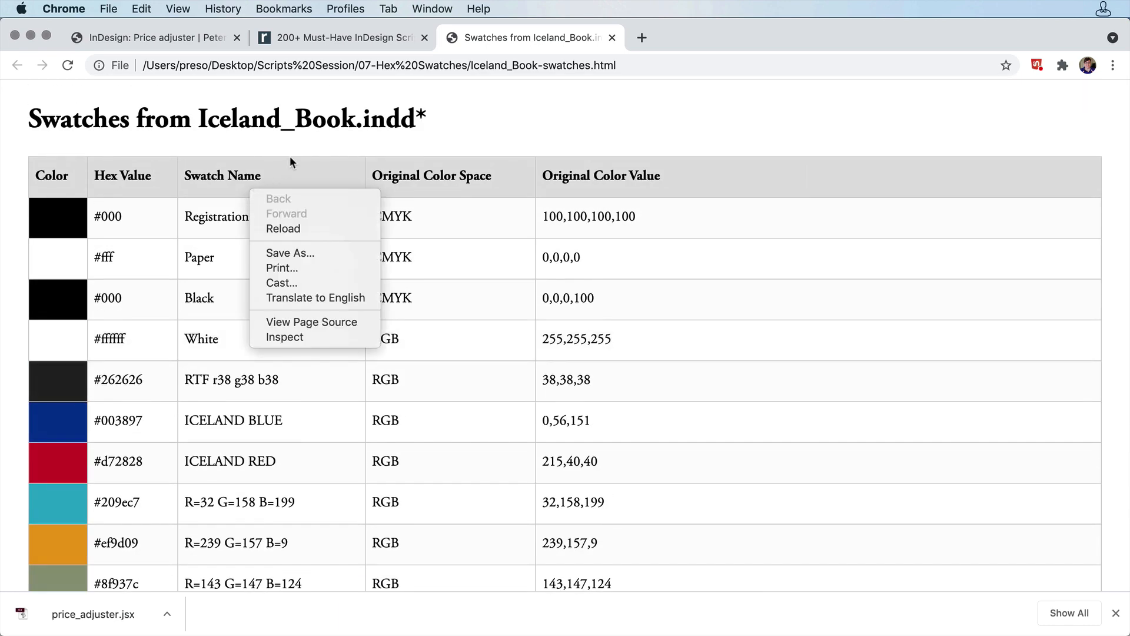
pyautogui.click(282, 477)
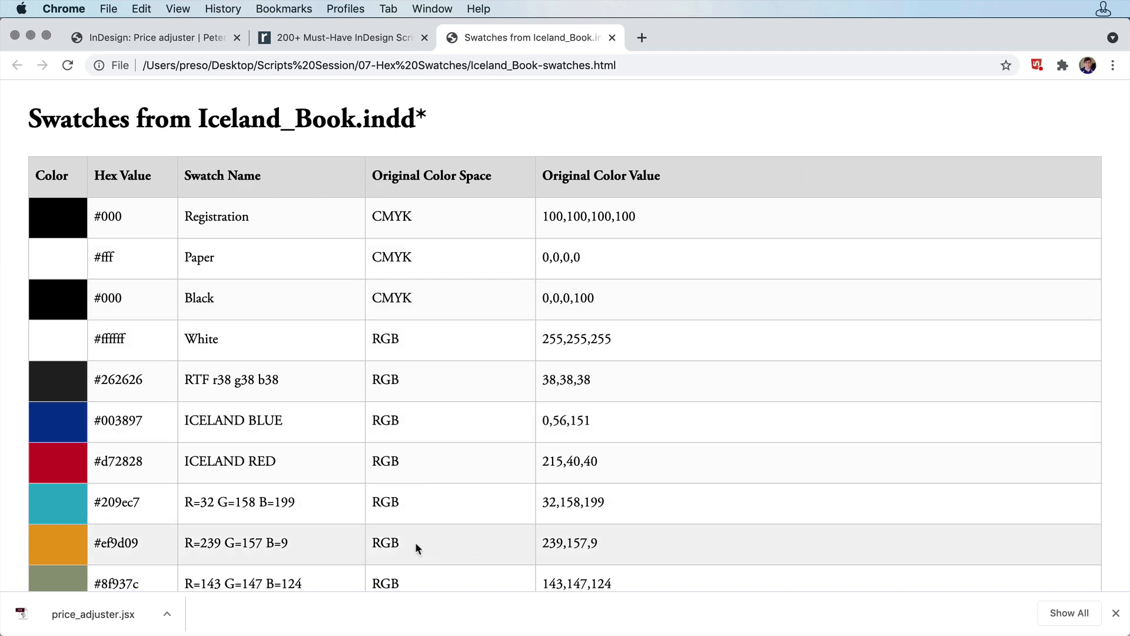
pyautogui.scroll(-3)
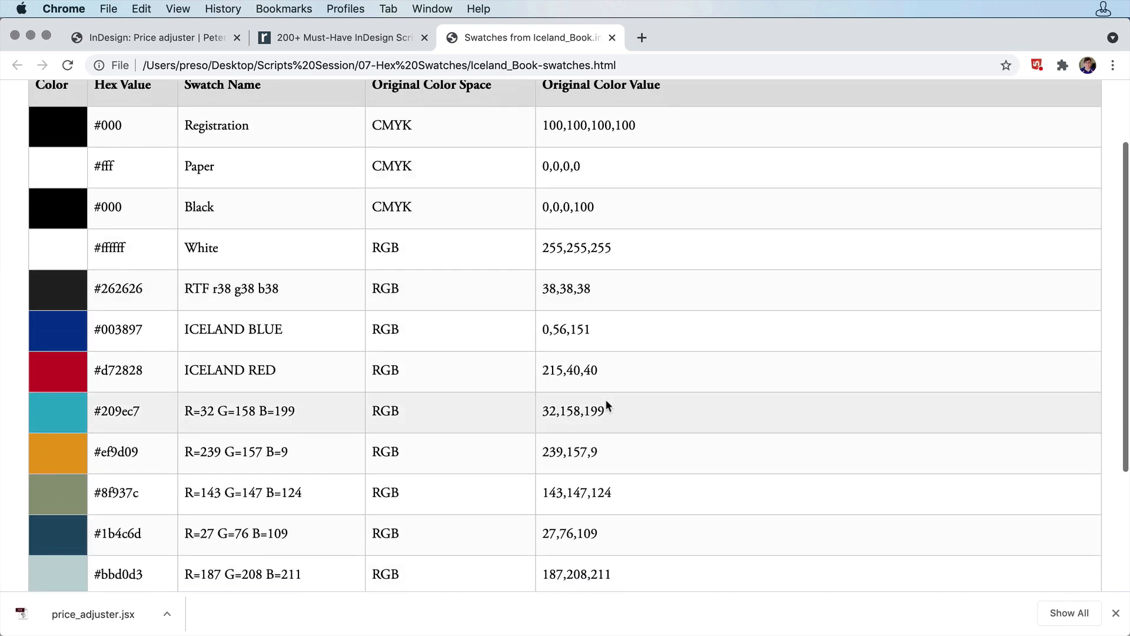
pyautogui.scroll(-3)
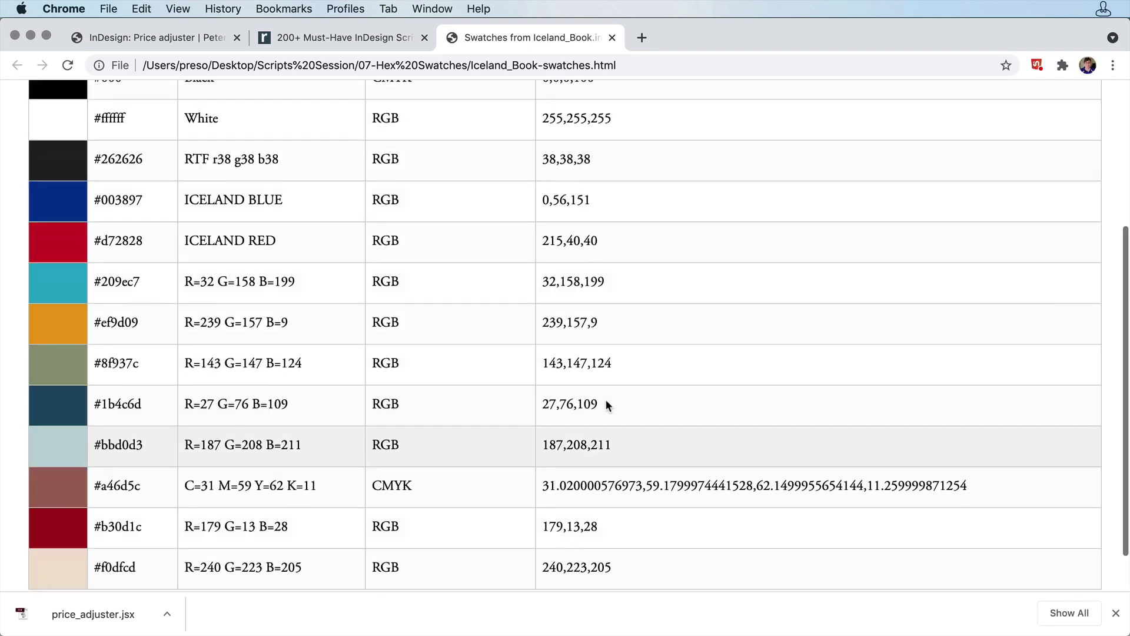
pyautogui.scroll(3)
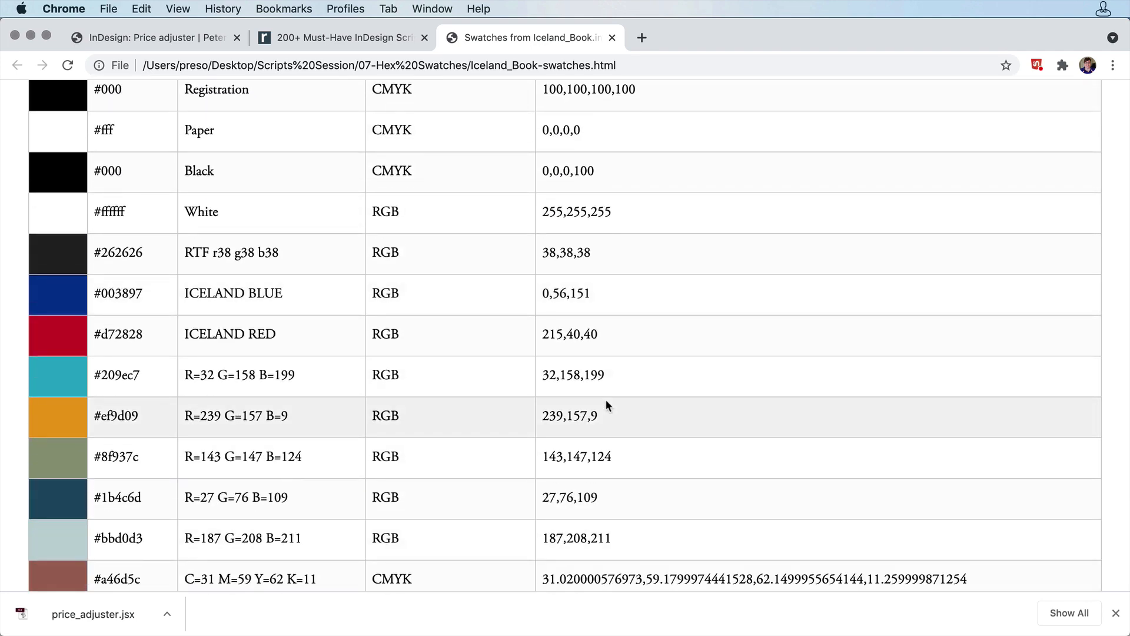